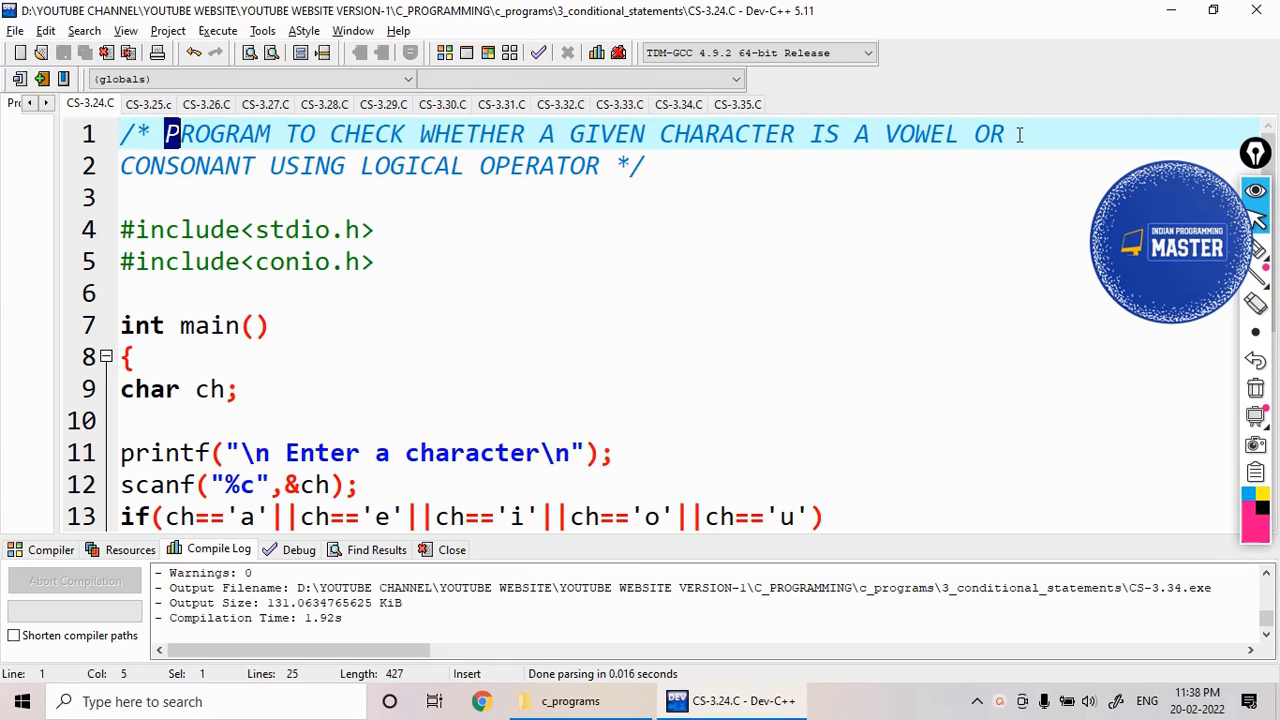
# Step: Review the title comment and move the if condition's closing parenthesis onto its own line
pyautogui.moveTo(170, 134); pyautogui.dragTo(838, 134)
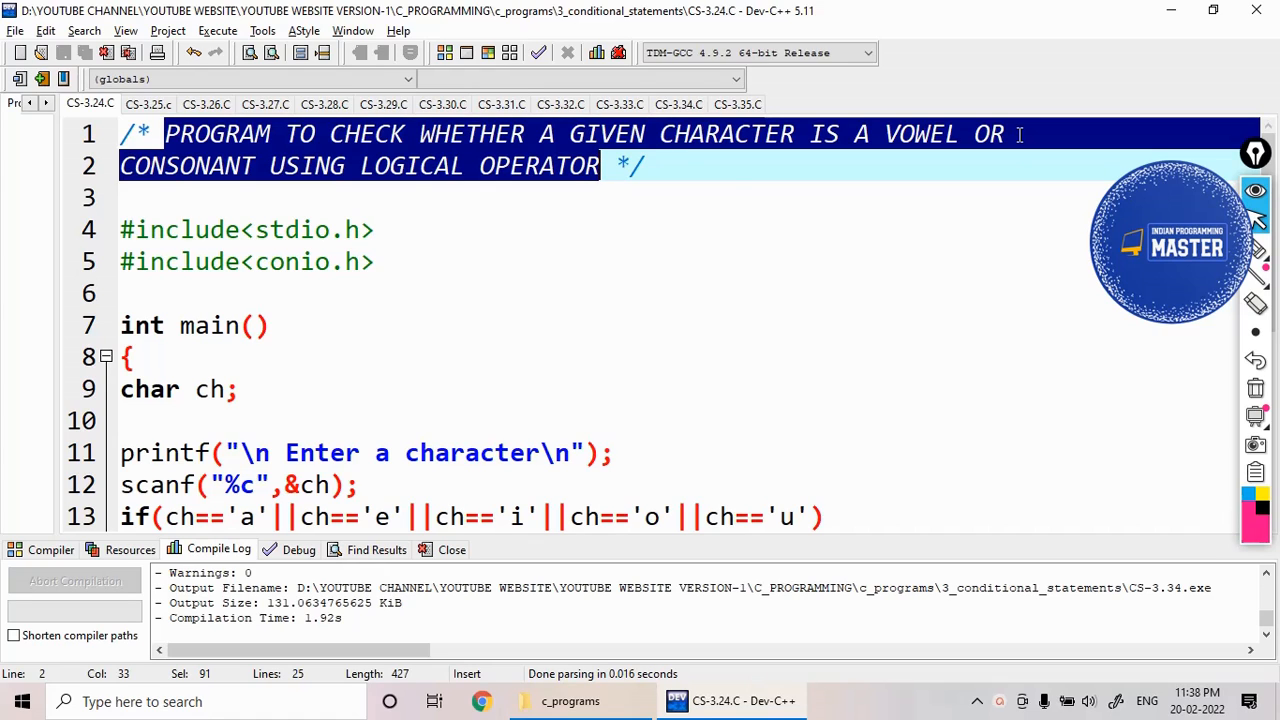
pyautogui.click(128, 356)
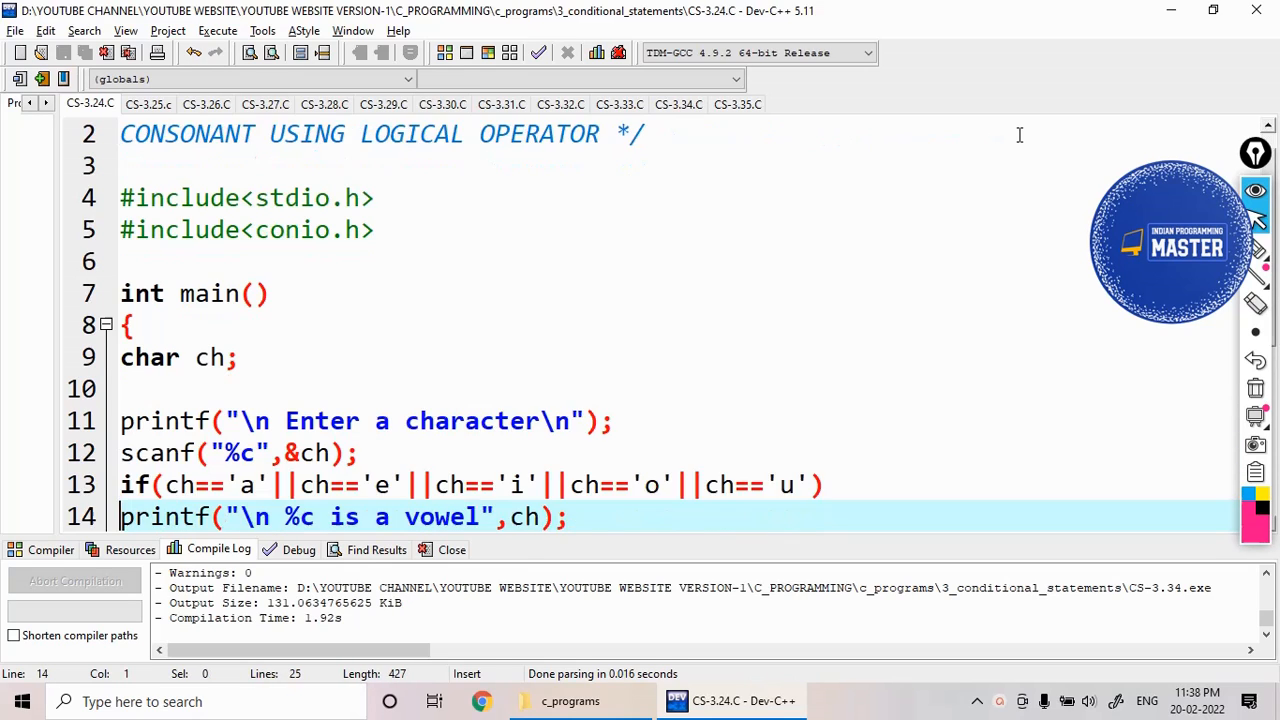
pyautogui.scroll(-3)
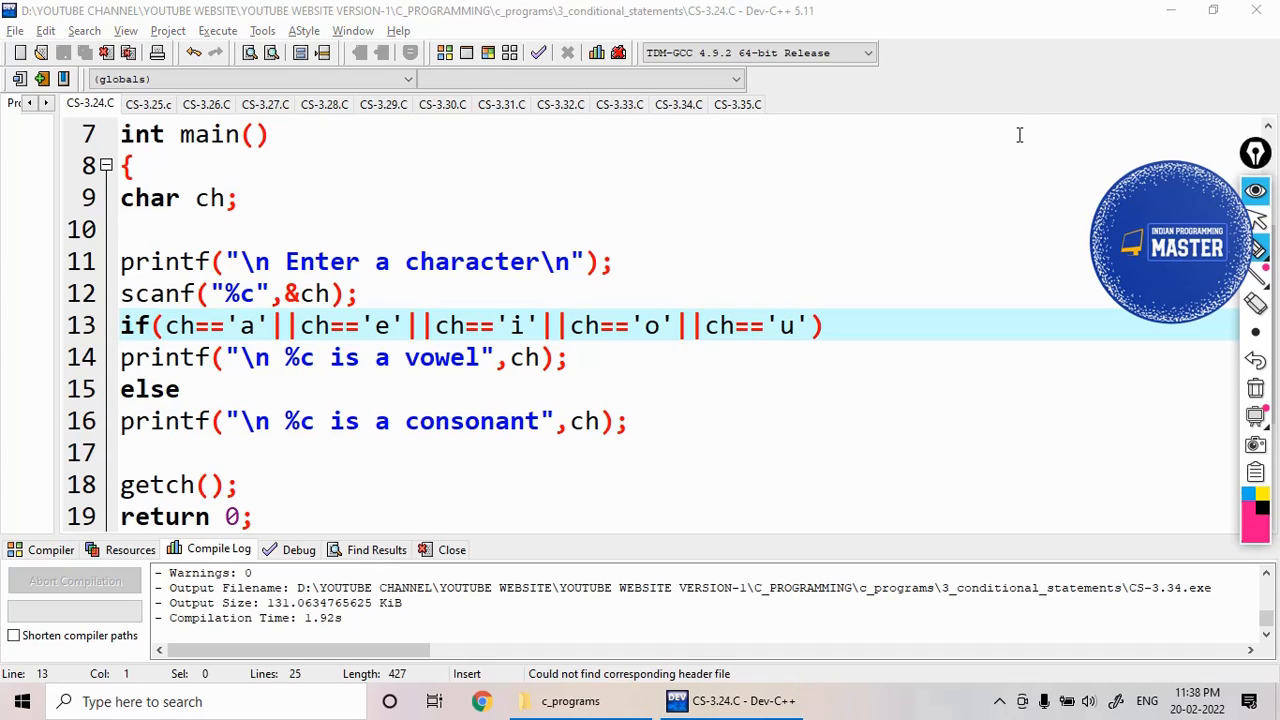
pyautogui.moveTo(416, 308)
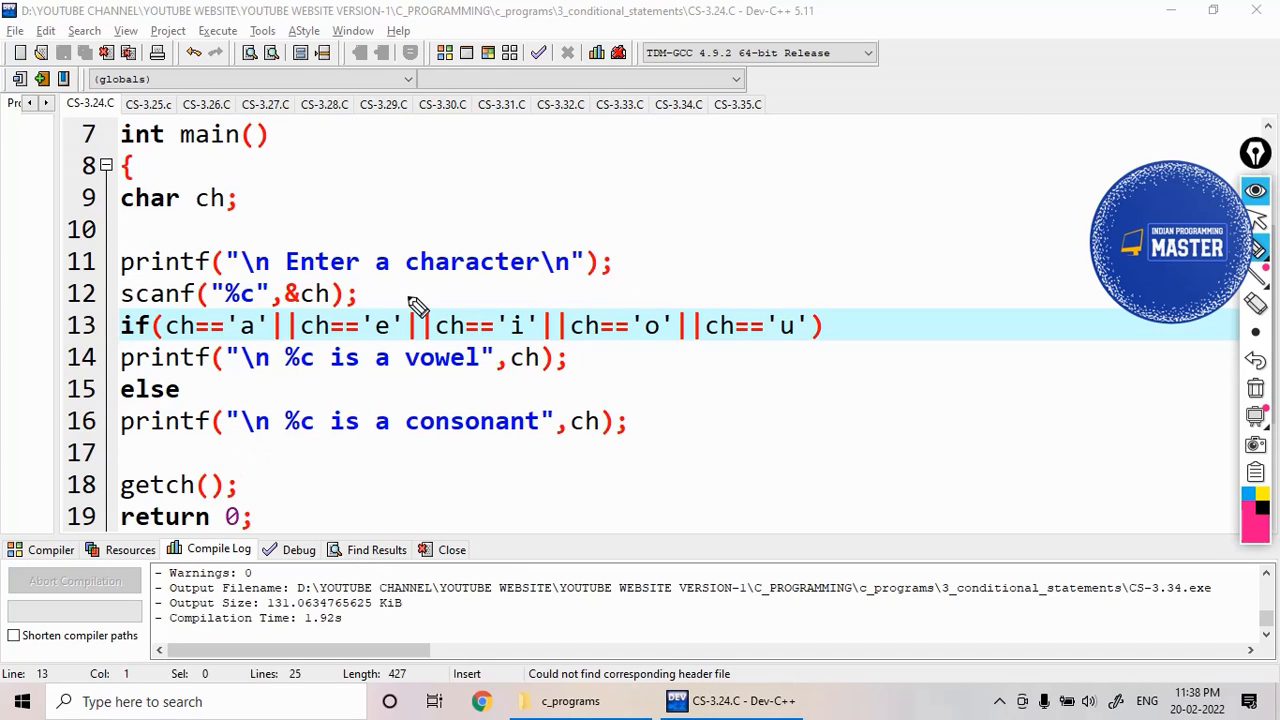
pyautogui.moveTo(210, 348)
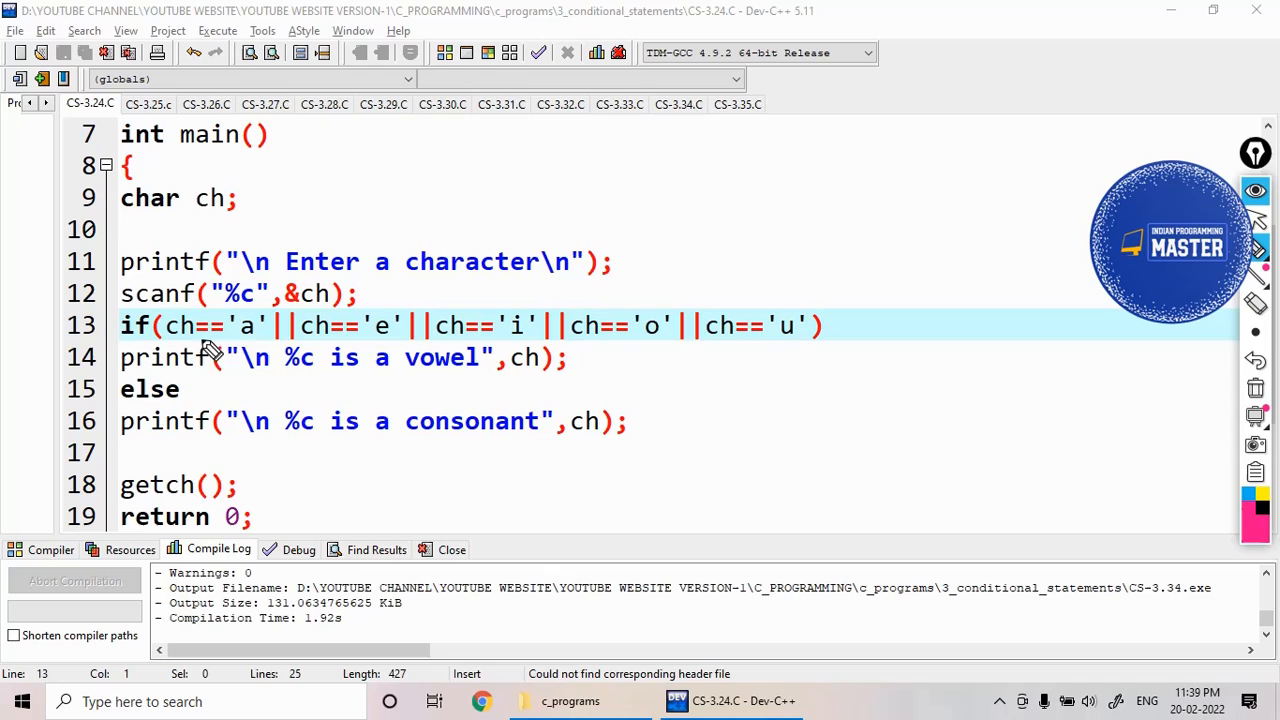
pyautogui.moveTo(372, 190)
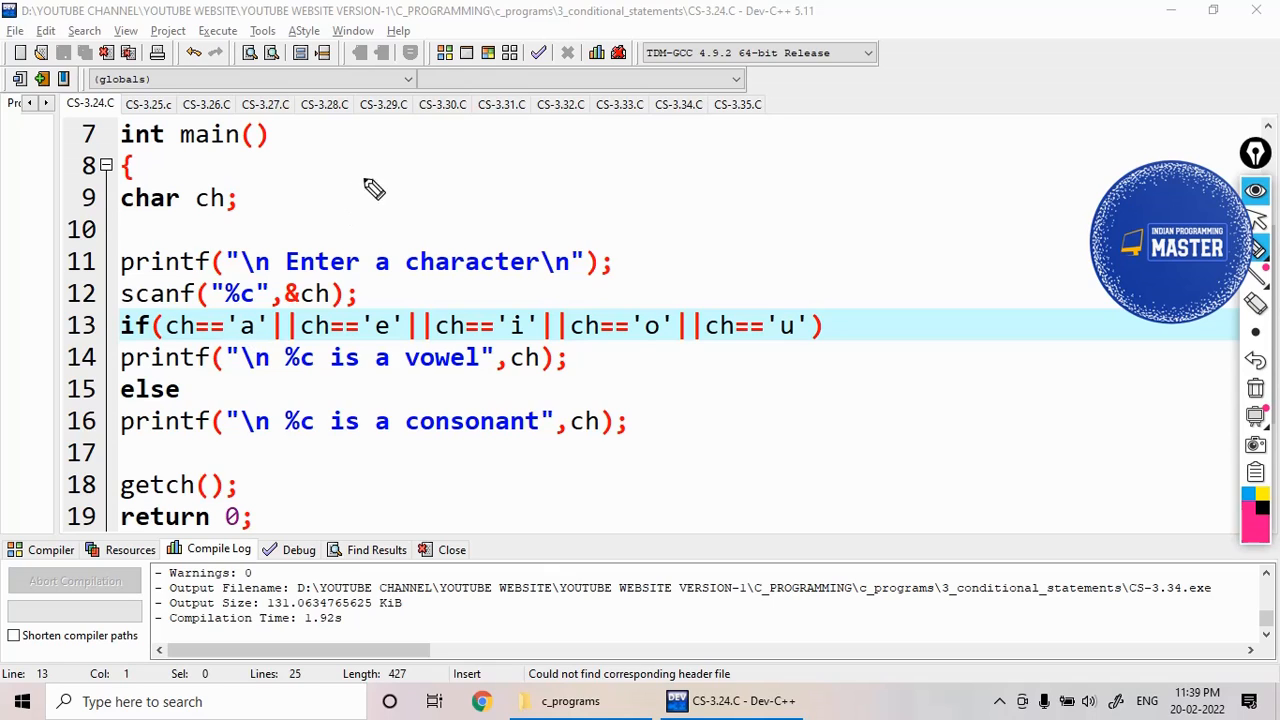
pyautogui.moveTo(378, 218)
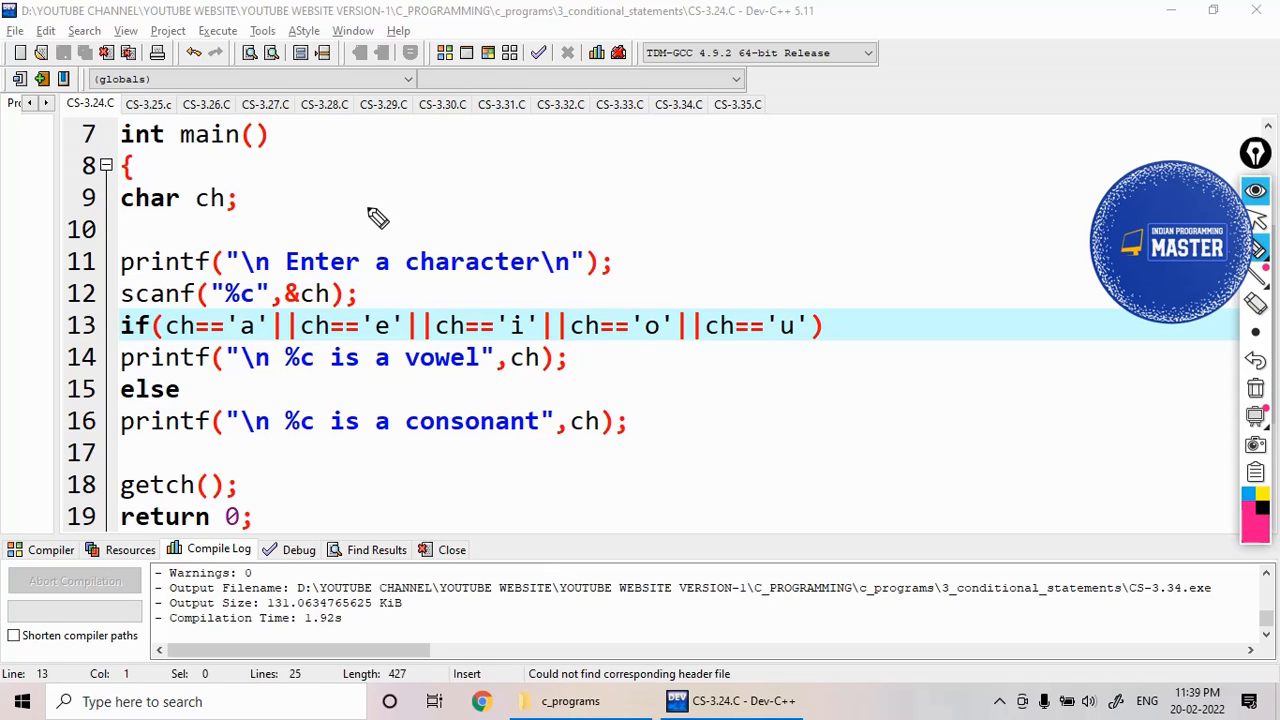
pyautogui.moveTo(378, 300)
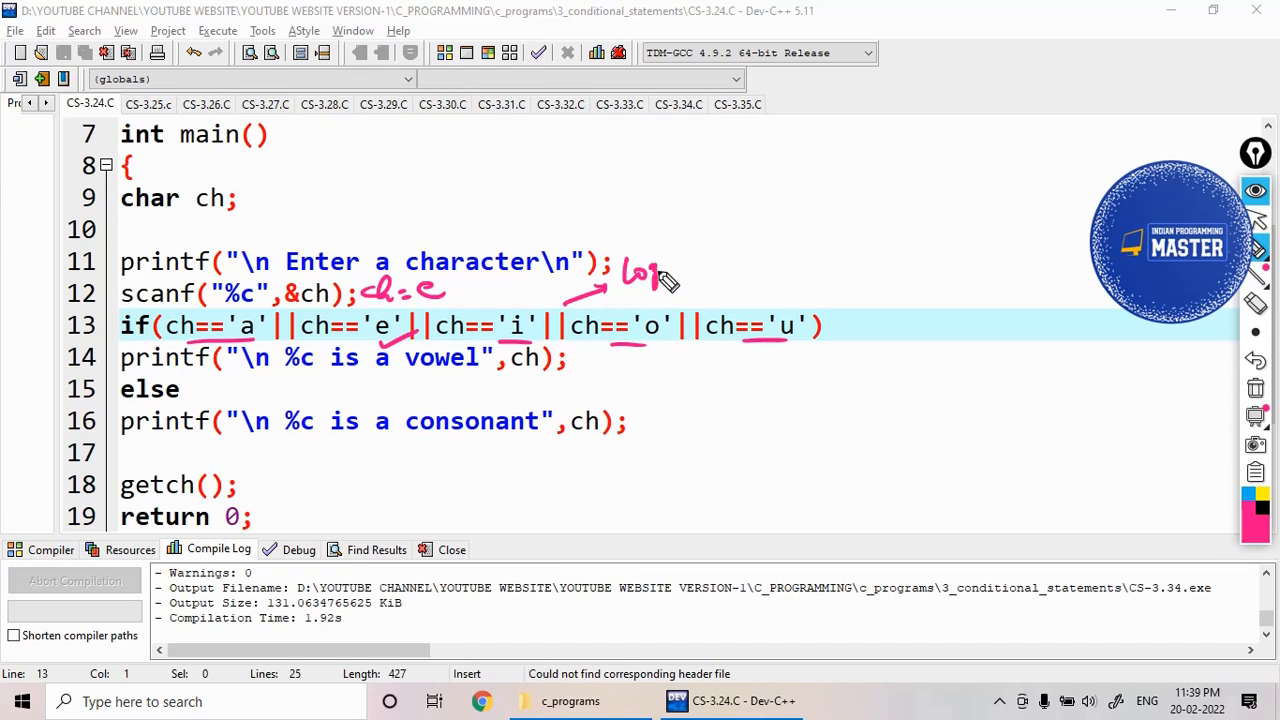
pyautogui.moveTo(660, 280); pyautogui.dragTo(764, 264)
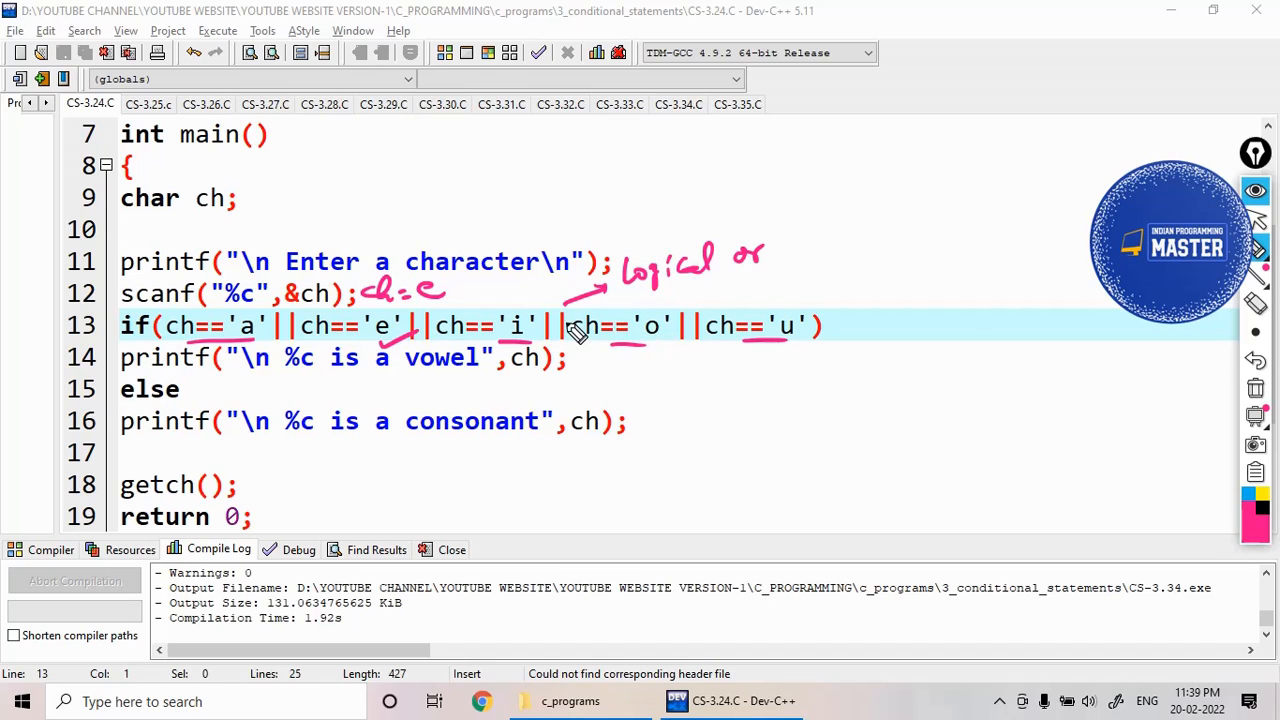
pyautogui.moveTo(800, 336)
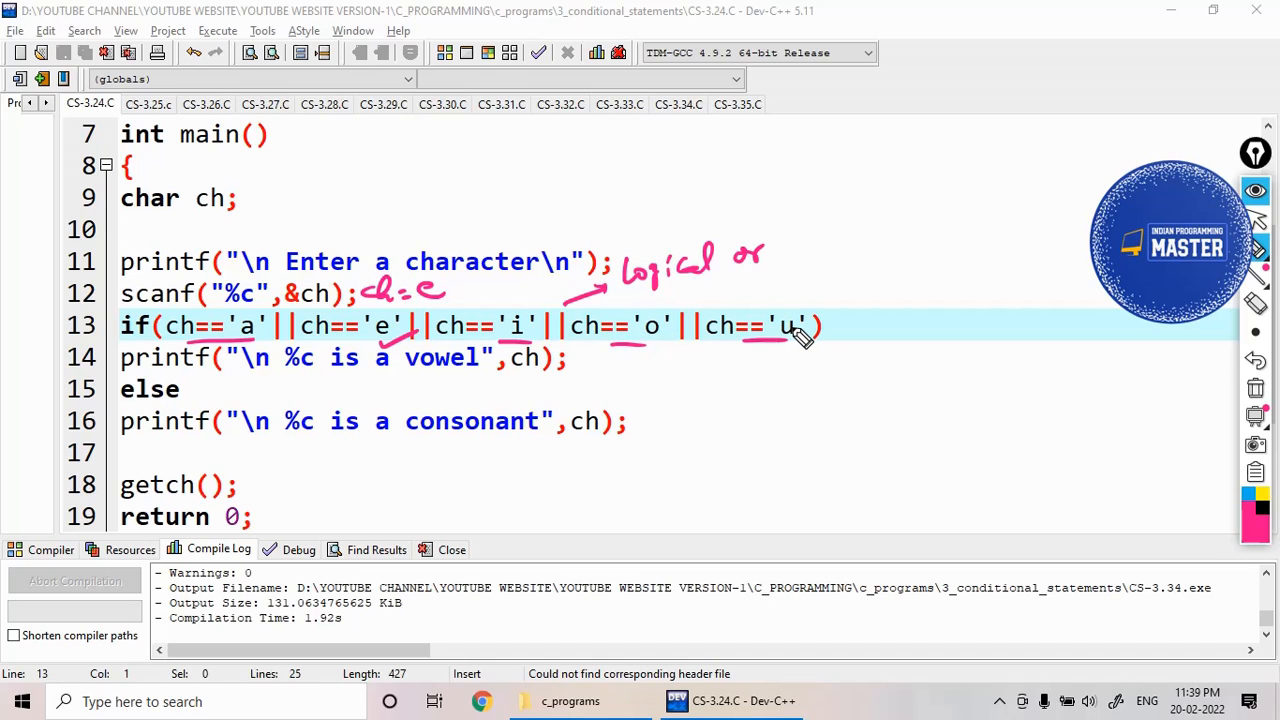
pyautogui.moveTo(316, 364)
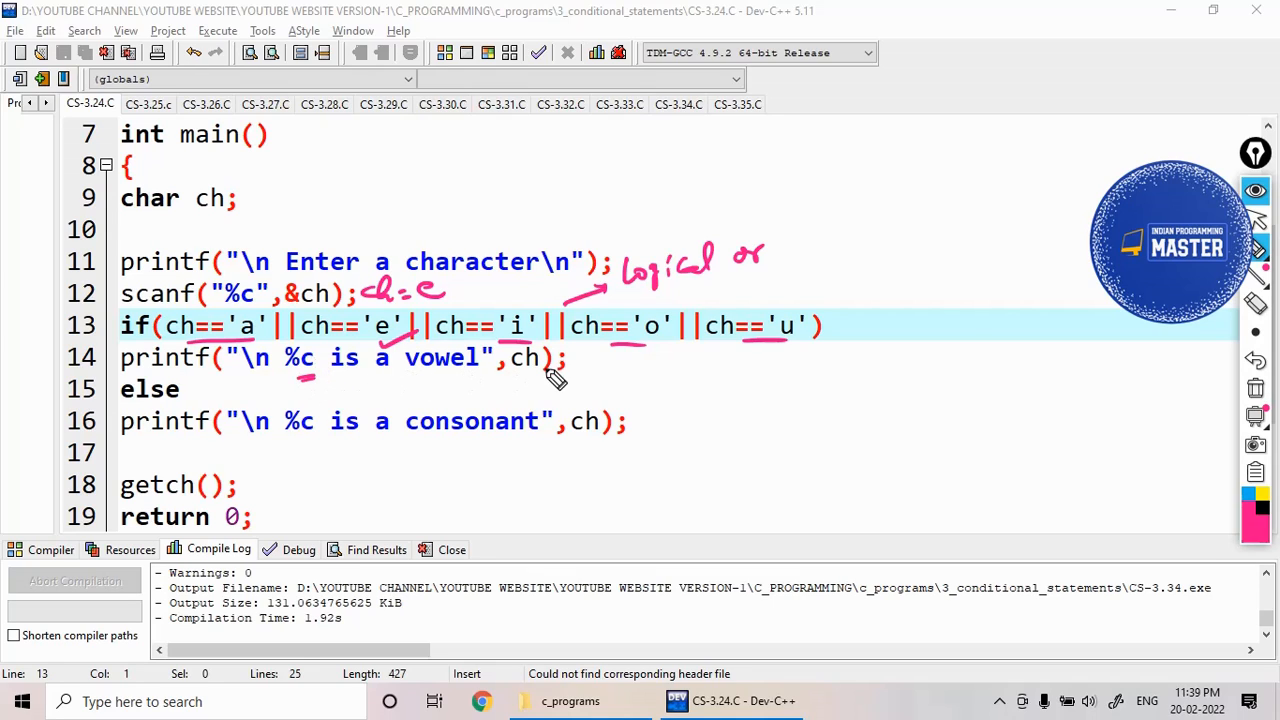
pyautogui.moveTo(262, 412)
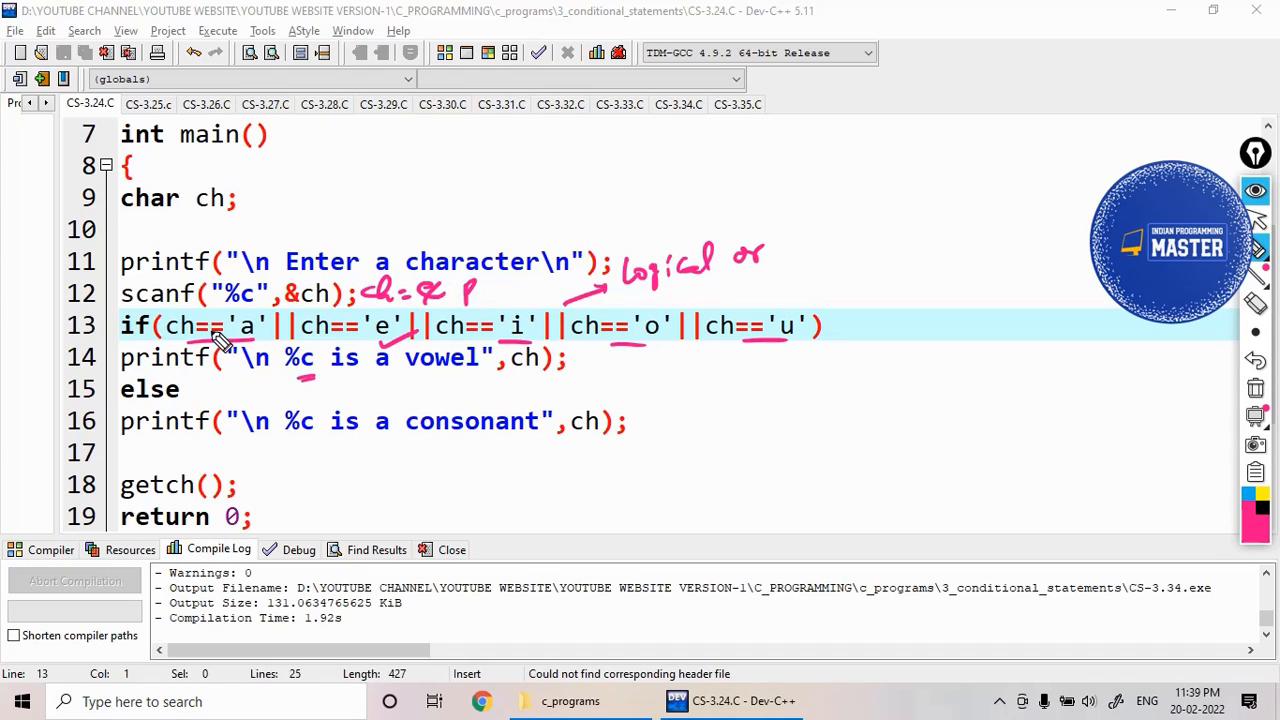
pyautogui.moveTo(784, 344)
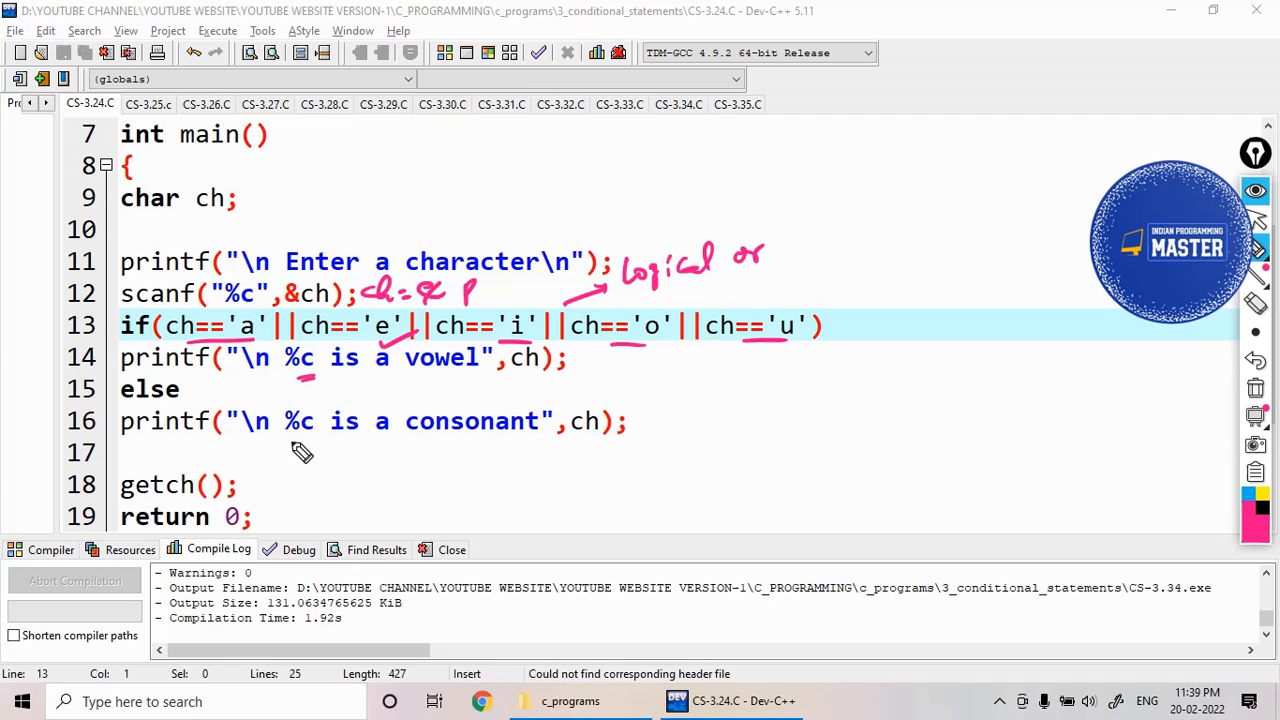
pyautogui.moveTo(532, 446)
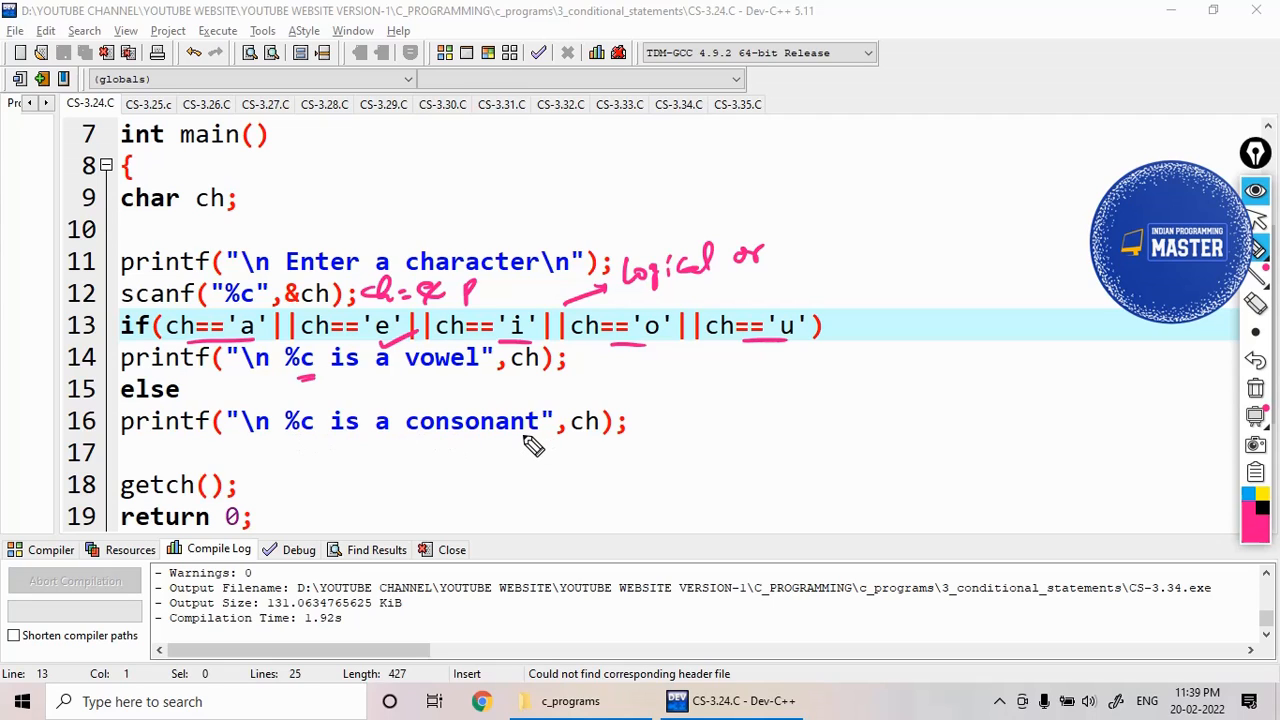
pyautogui.moveTo(640, 340)
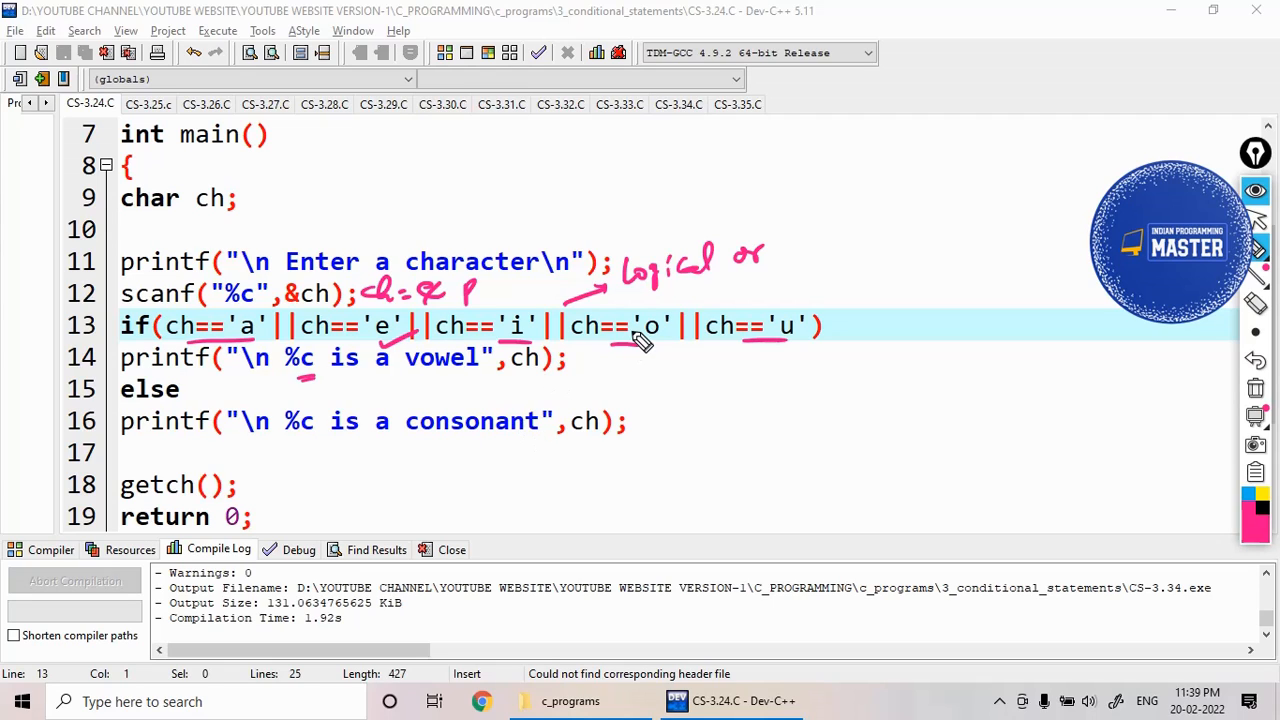
pyautogui.moveTo(664, 300)
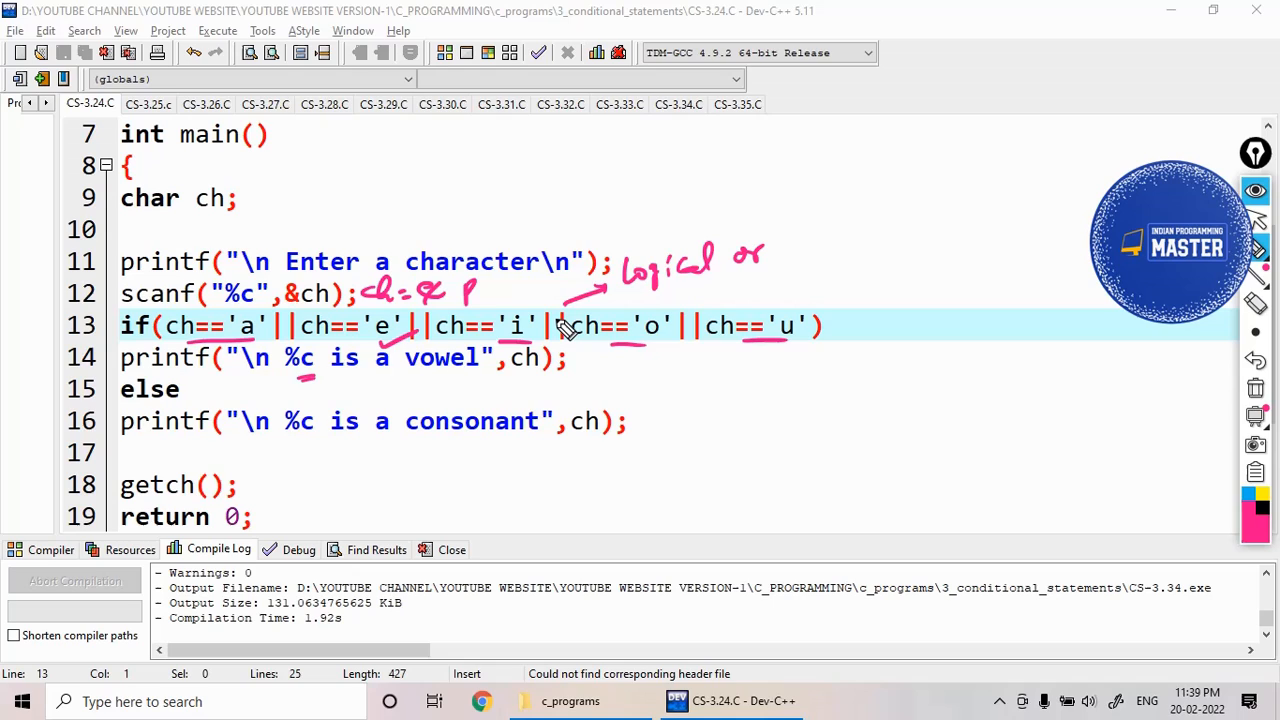
pyautogui.moveTo(520, 320)
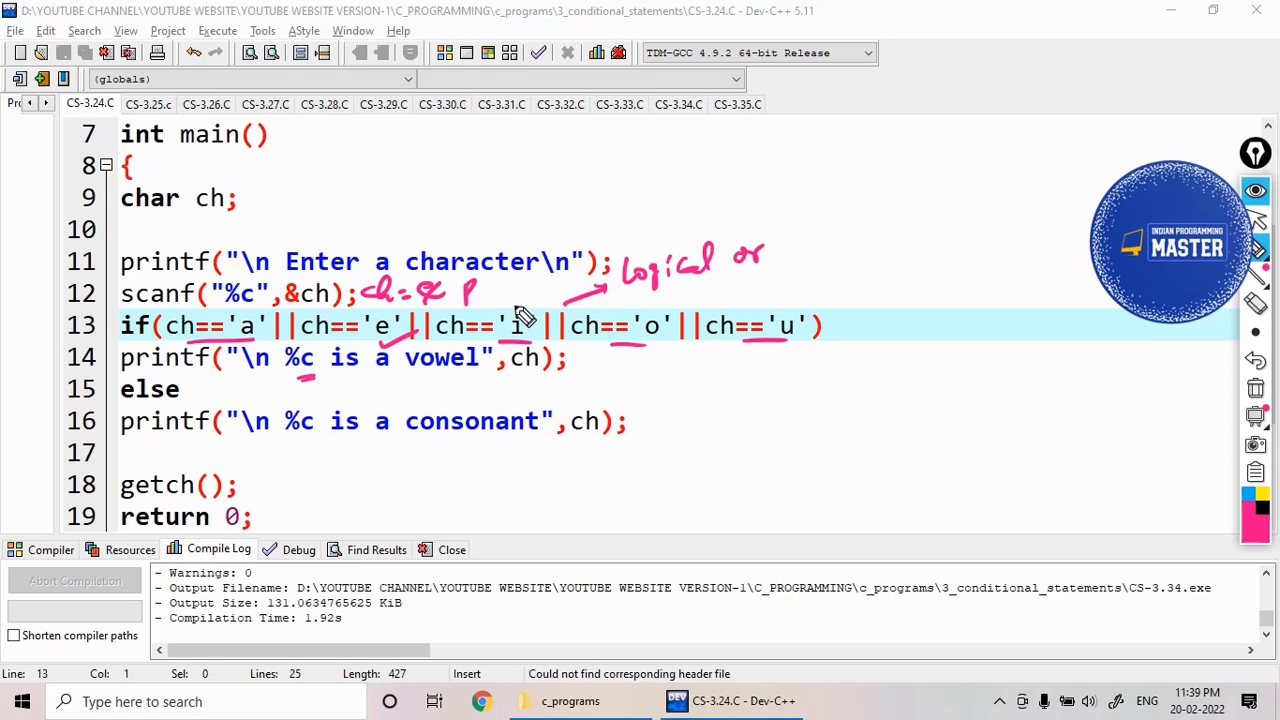
pyautogui.moveTo(518, 320)
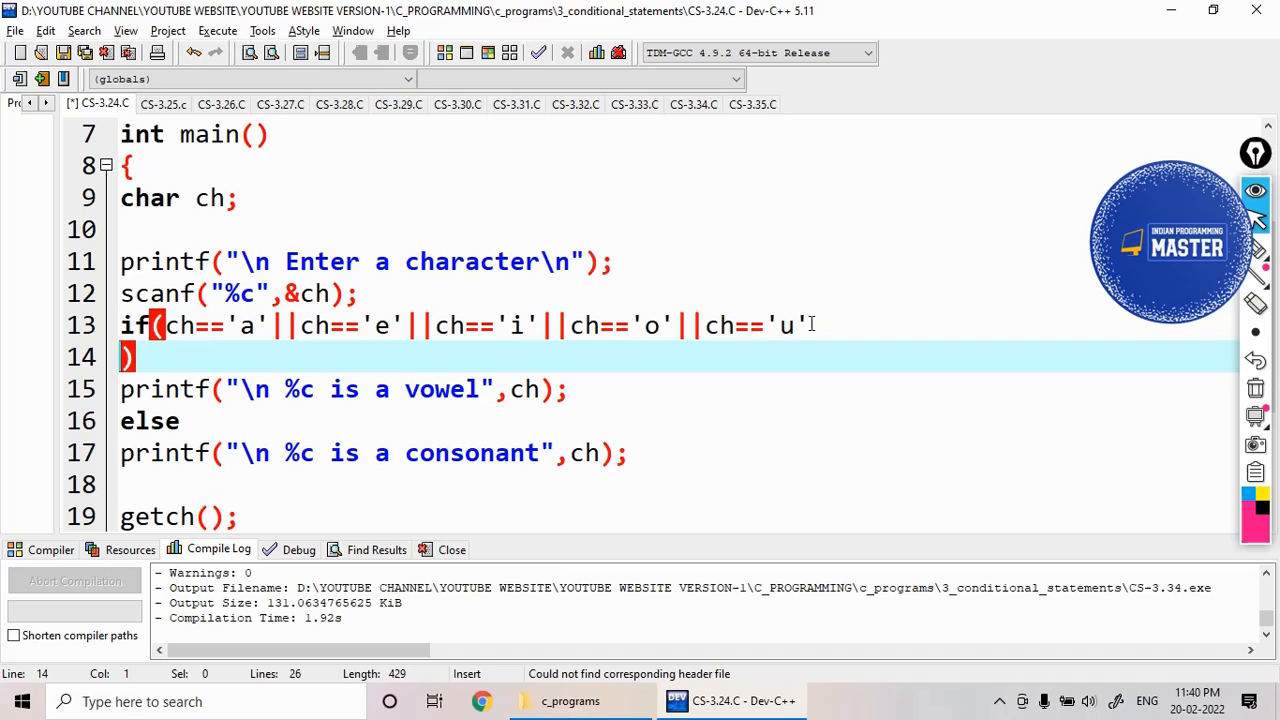
# Step: Extend the condition with ||ch=='A'||ch=='E'||ch=='I'||ch=='O'||ch=='U' and save the file
pyautogui.write("||ch=='u'")
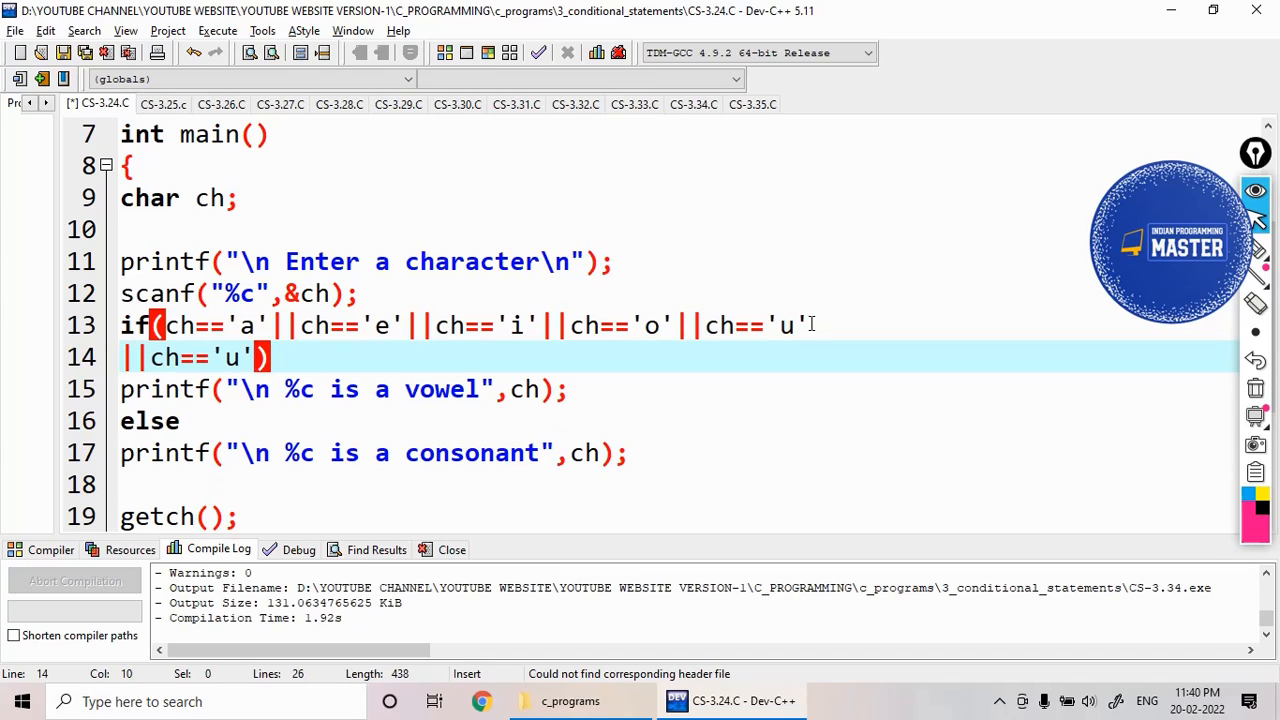
pyautogui.write('A')
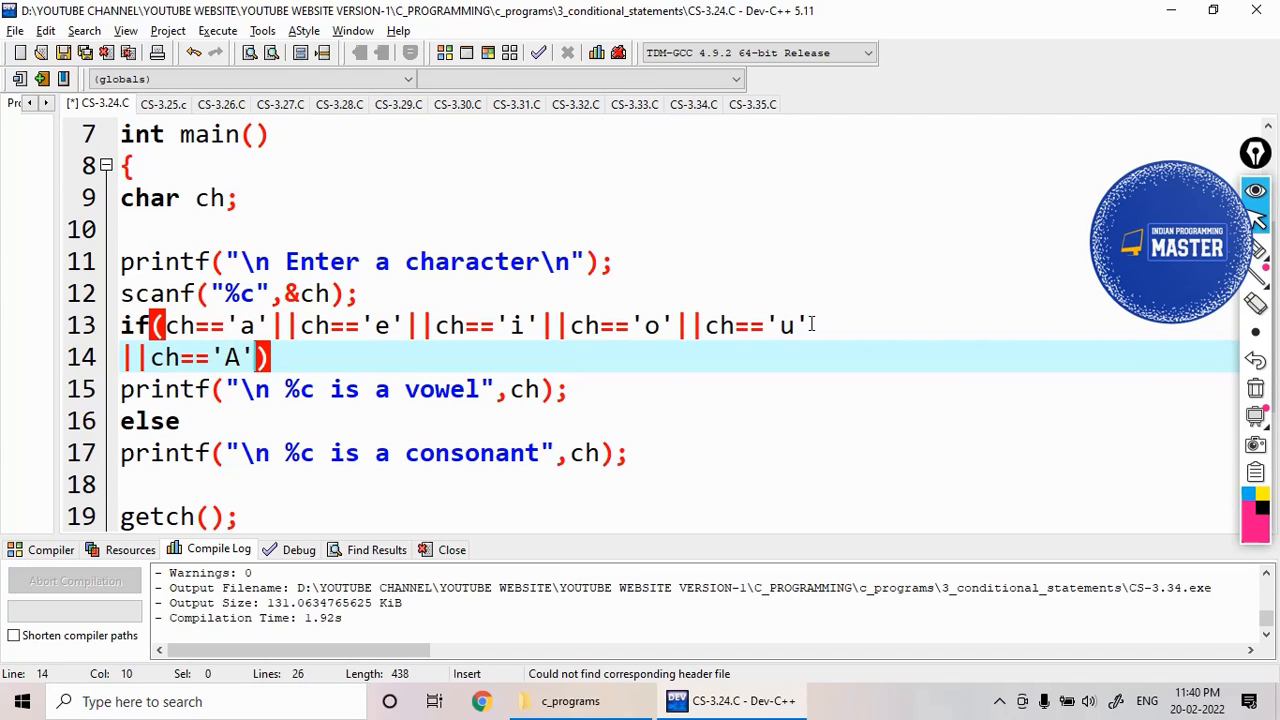
pyautogui.write("||ch=='u'")
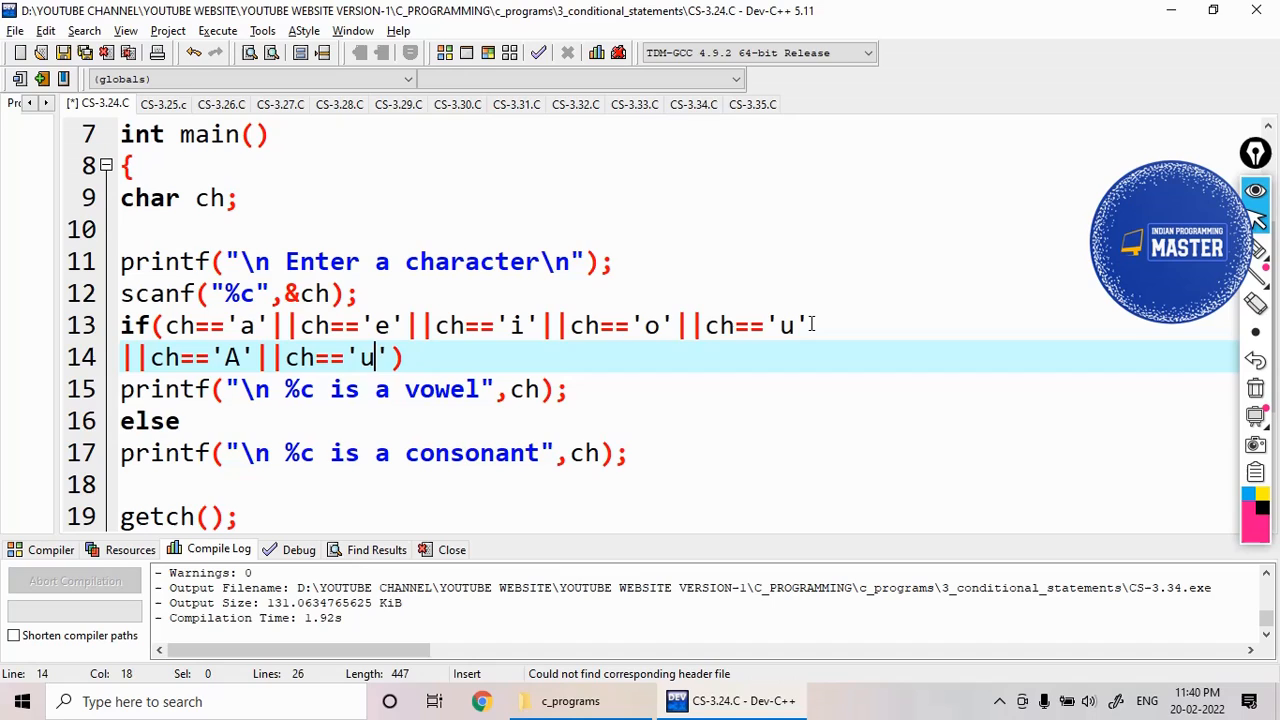
pyautogui.write("E'||ch=='u')")
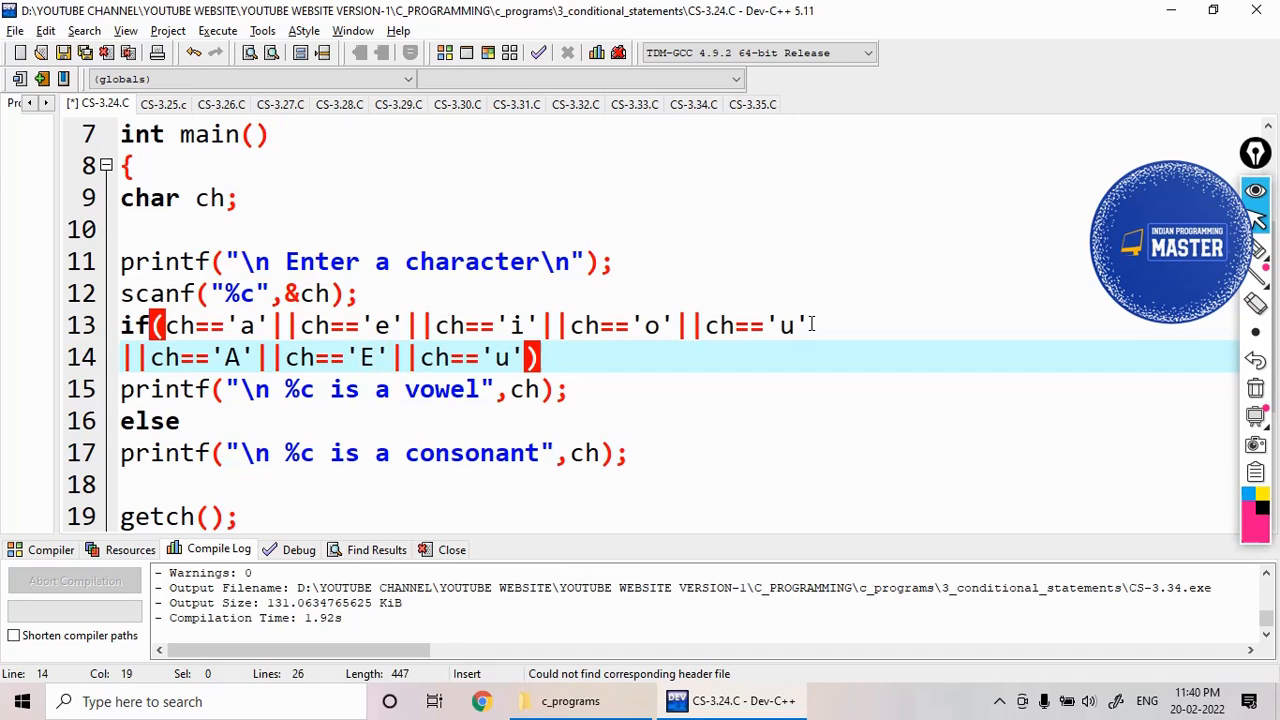
pyautogui.write('I')
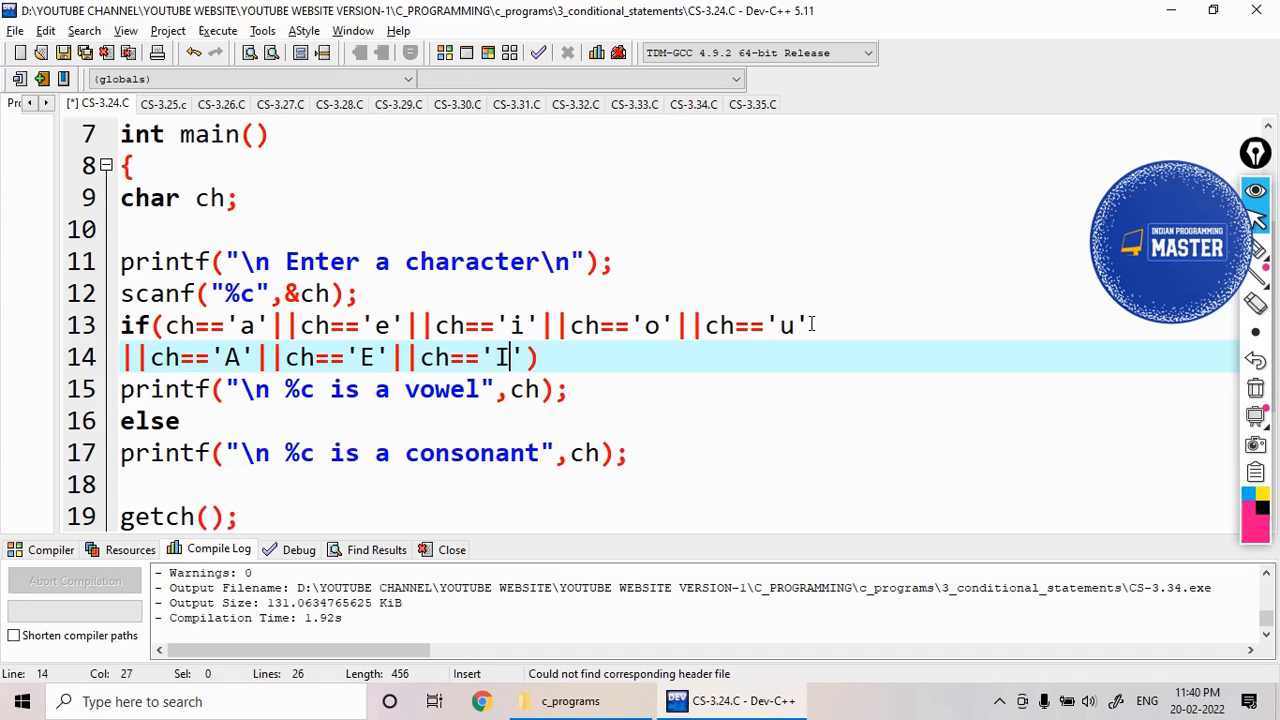
pyautogui.write("||ch=='O'||ch=='u'")
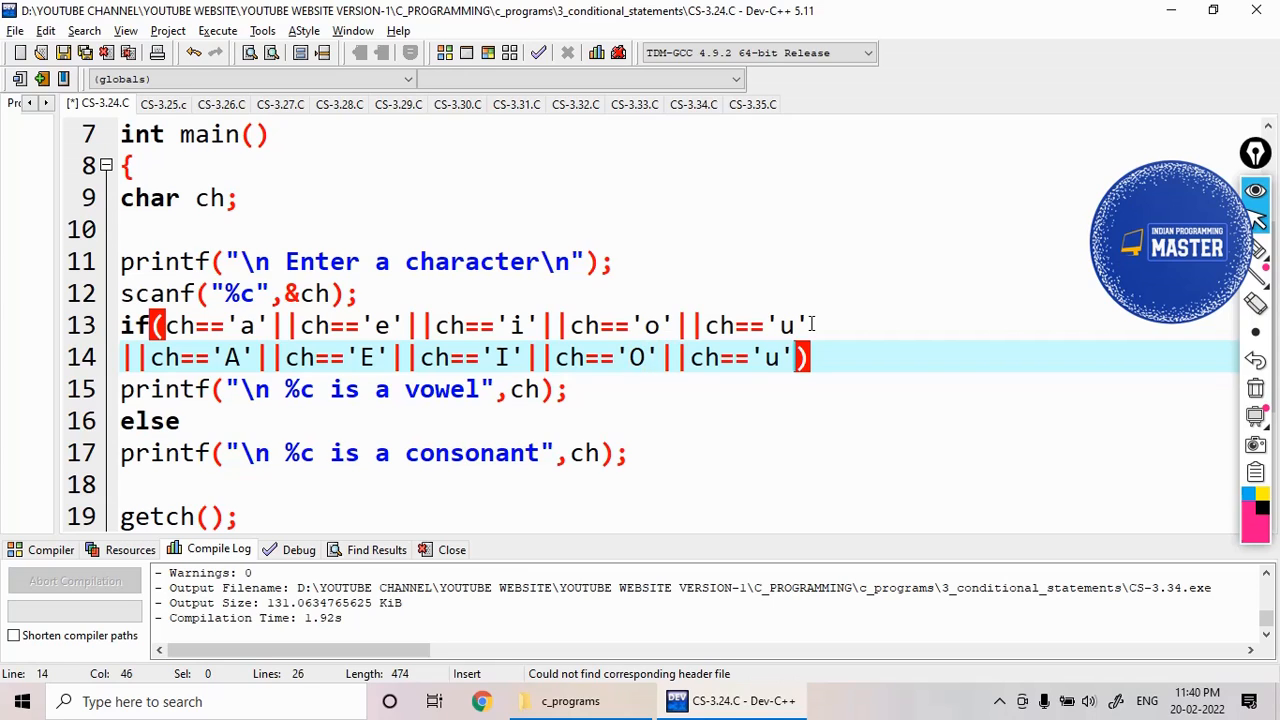
pyautogui.write('U')
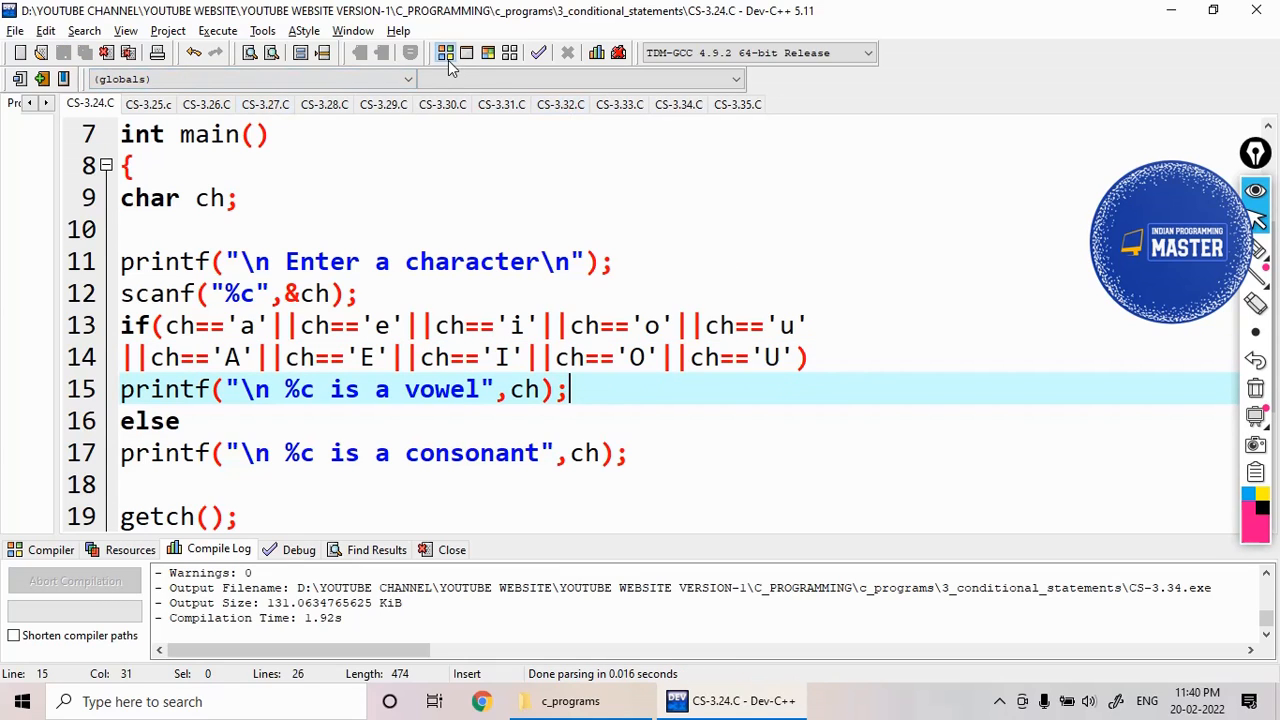
# Step: Compile and run the program, enter E to get 'E is a vowel', then close the console
pyautogui.click(444, 52)
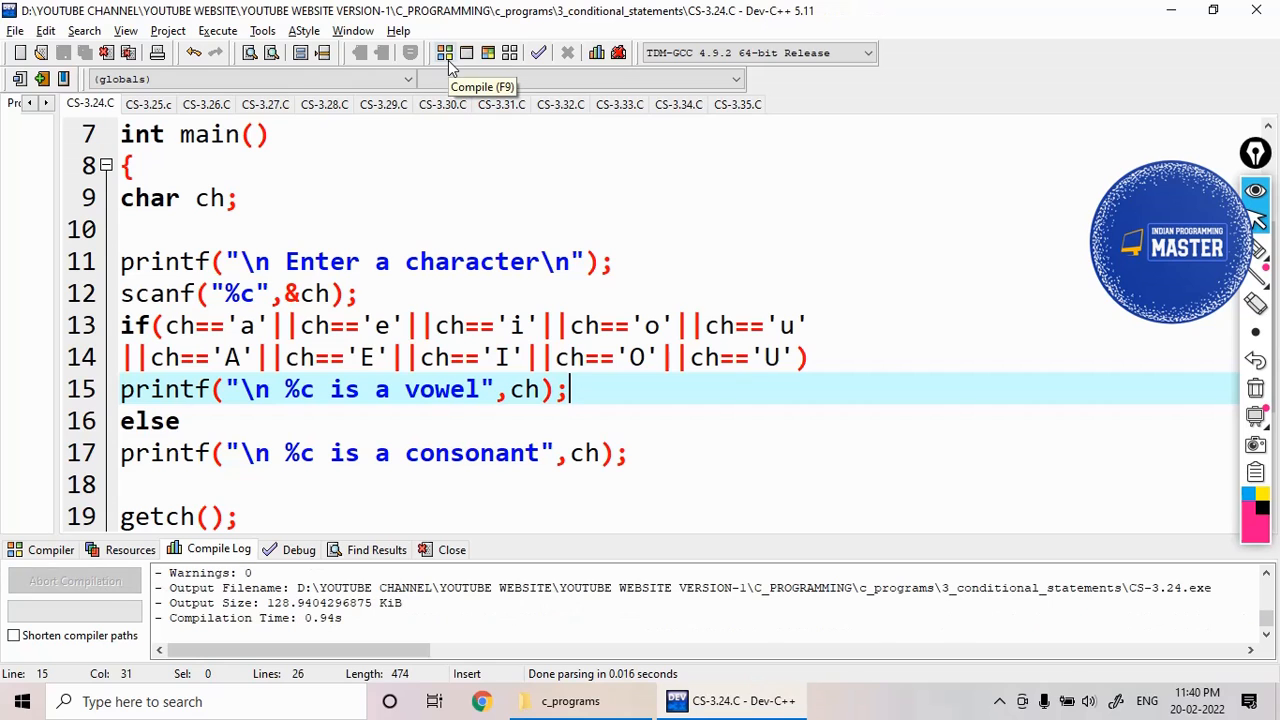
pyautogui.moveTo(496, 64)
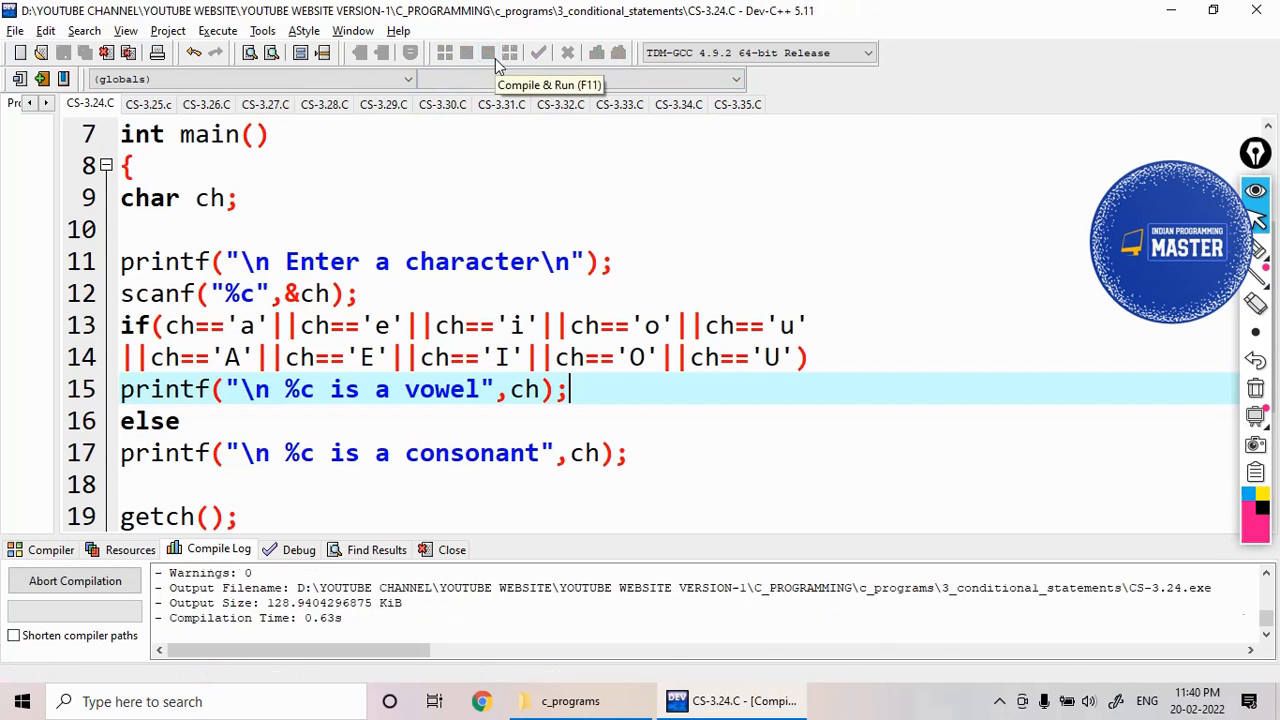
pyautogui.click(538, 52)
pyautogui.write('E')
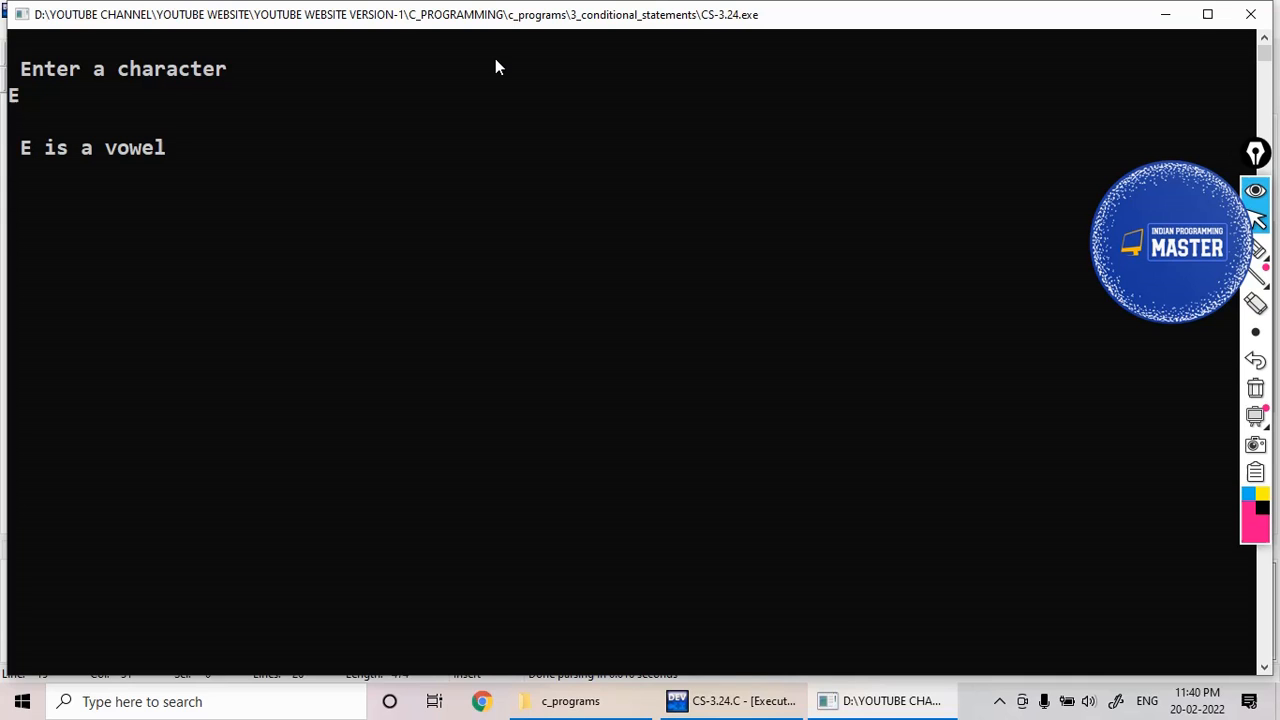
pyautogui.click(744, 700)
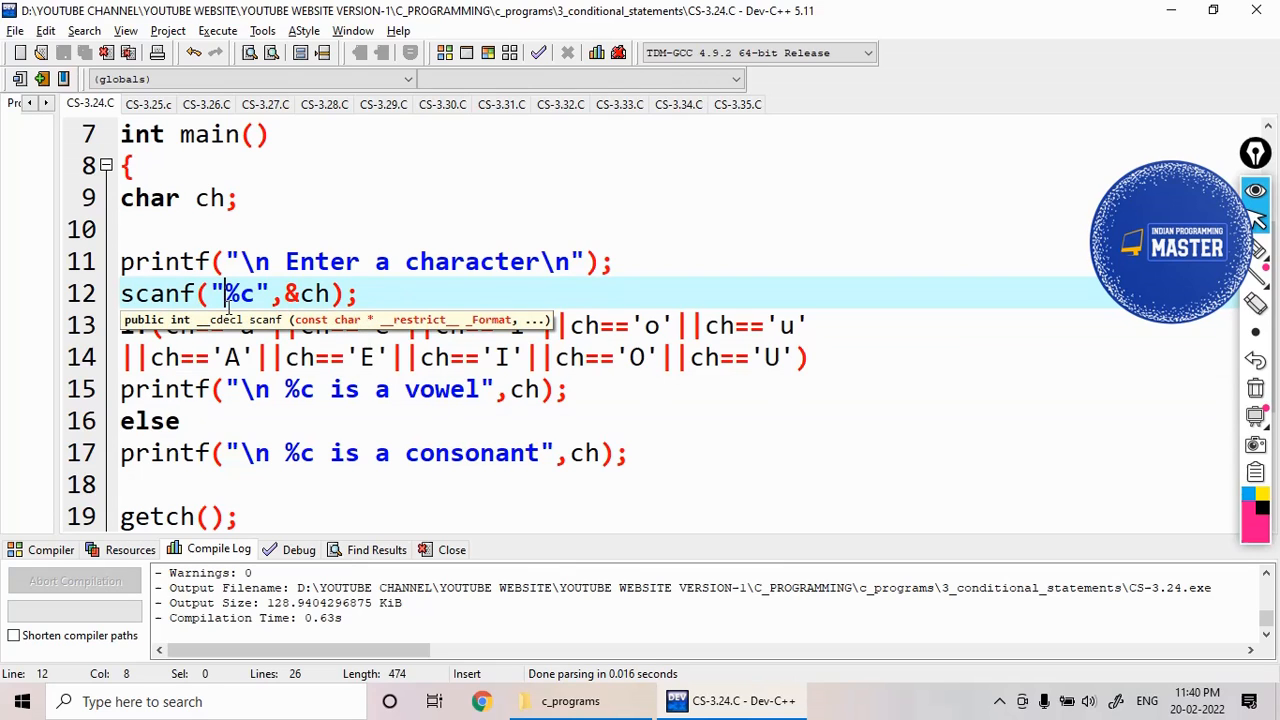
pyautogui.scroll(-3)
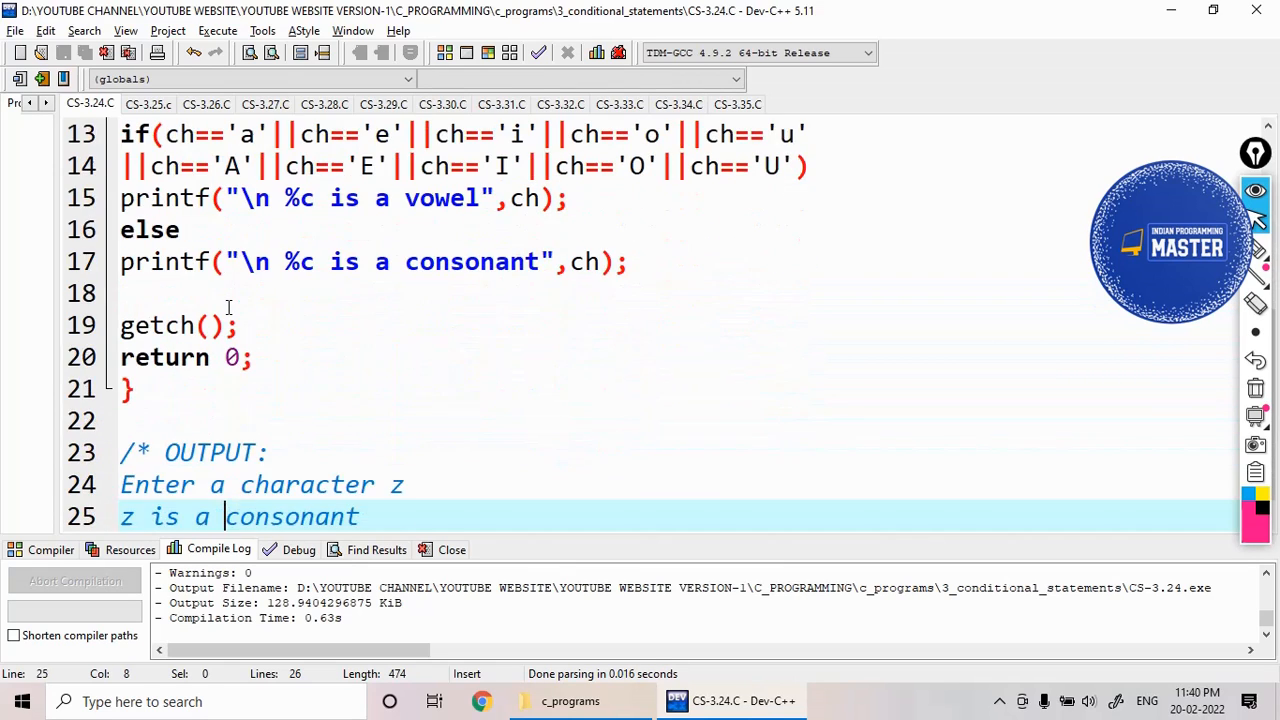
pyautogui.click(128, 388)
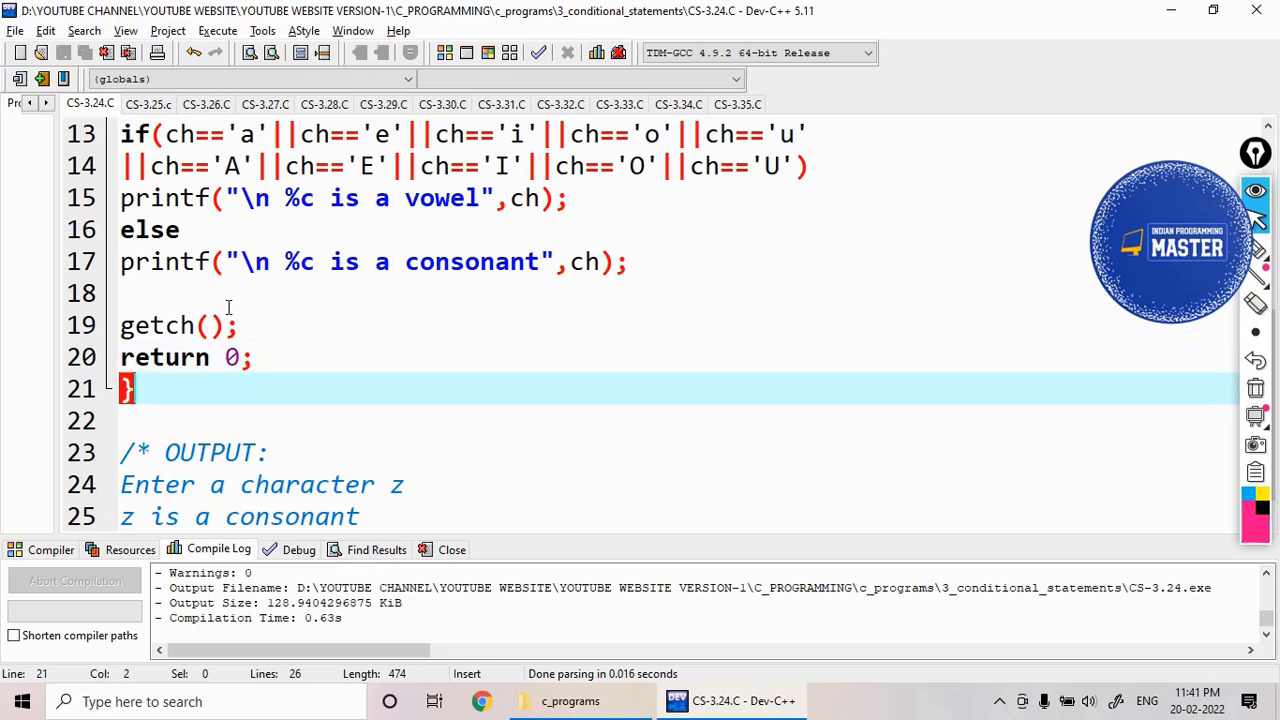